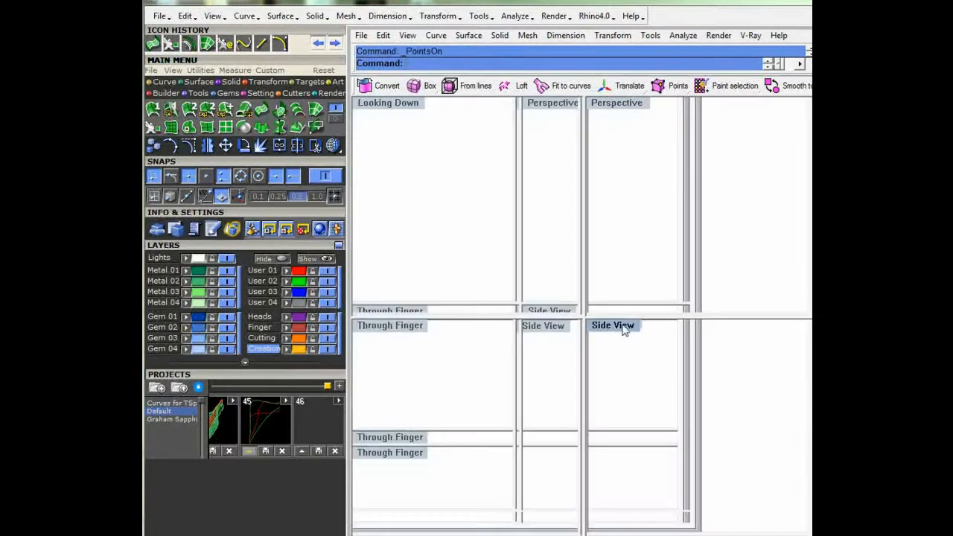
Maximize the side view and window-select the top row of surface control points
double_click(613, 325)
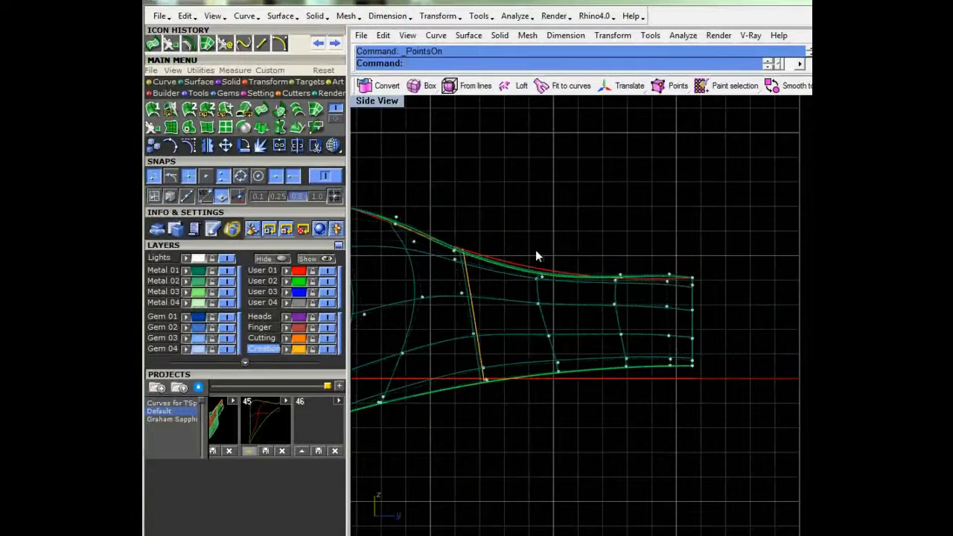
left_click_drag(527, 244, 697, 292)
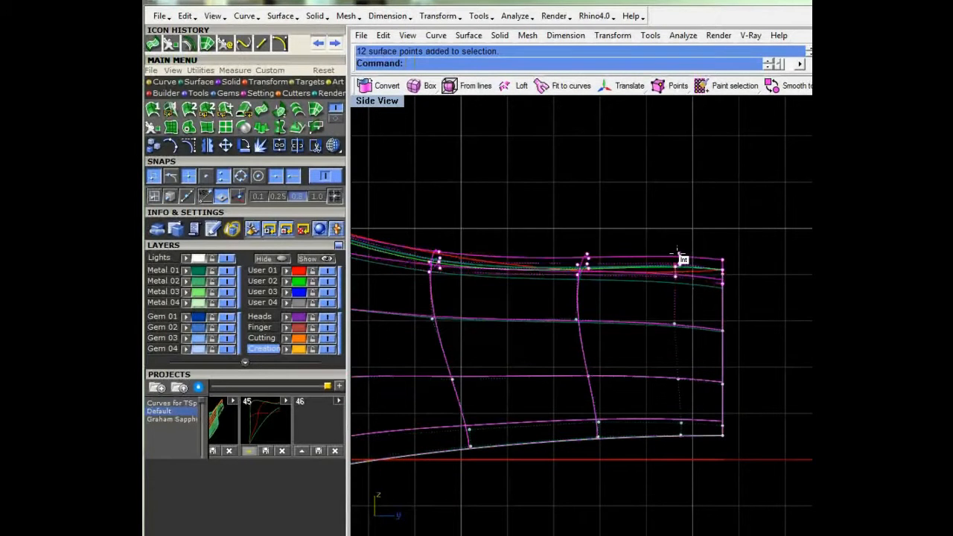
left_click_drag(677, 259, 677, 240)
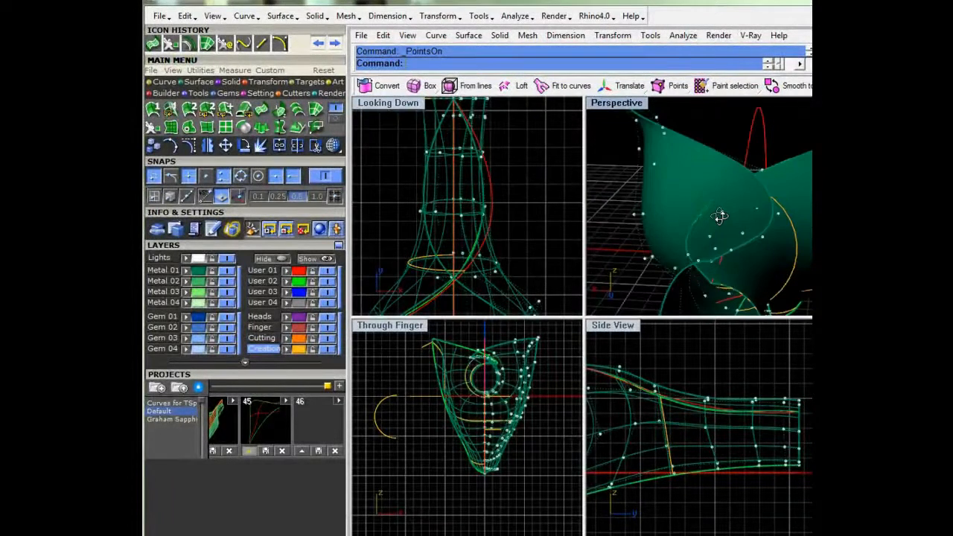
Pick the pink surface from the selection menu and enter Cull to list CullControlPolygon
left_click_drag(721, 218, 667, 217)
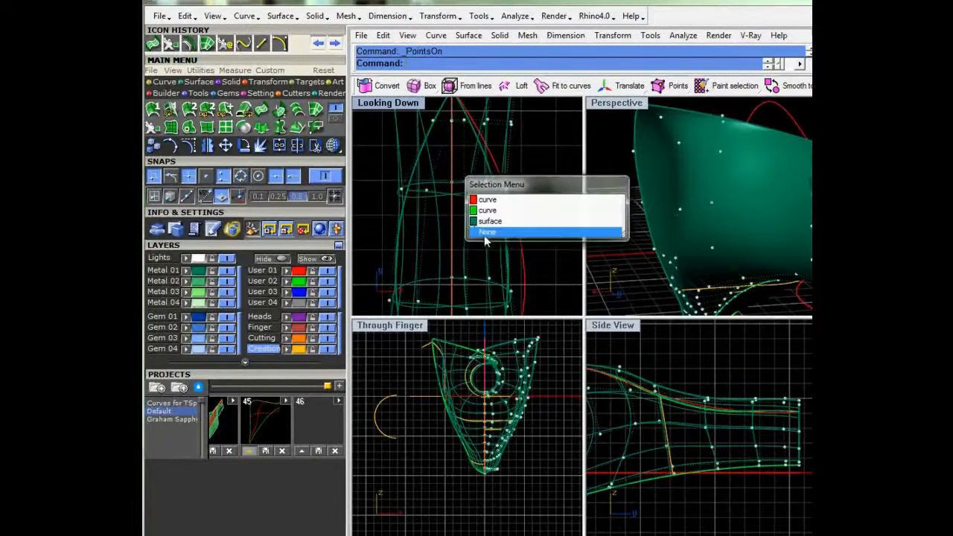
left_click(489, 233)
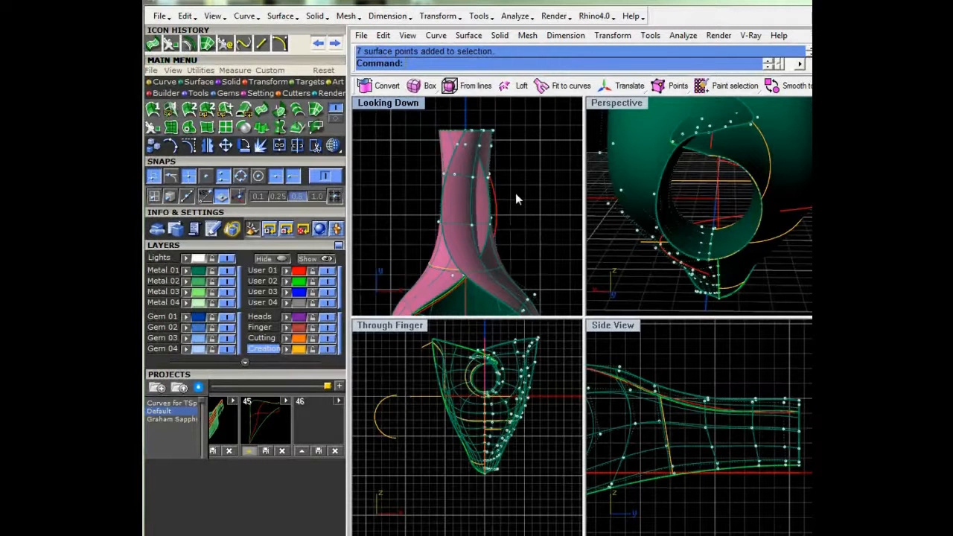
mouse_move(545, 195)
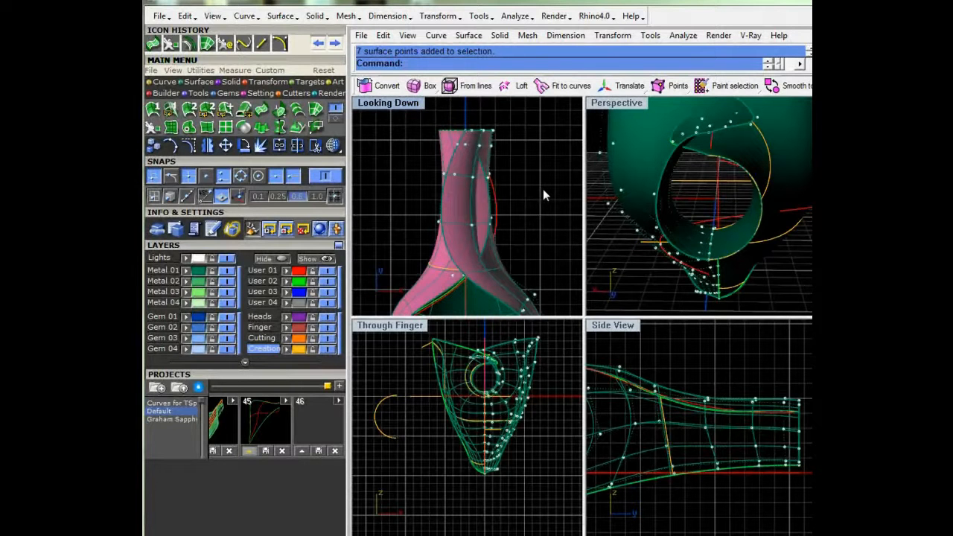
type("Cull")
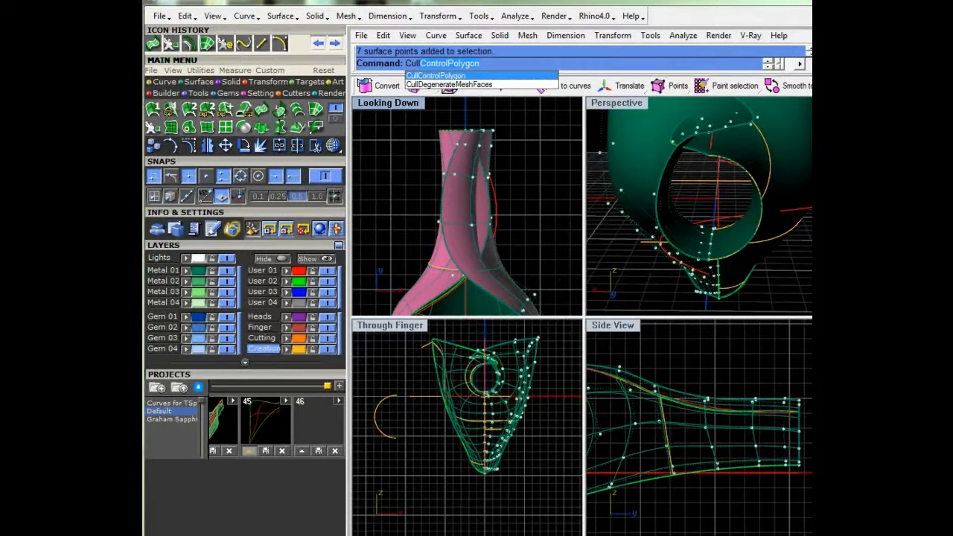
Run CullControlPolygon, zoom to the rim and window-select four control points near it
left_click(440, 74)
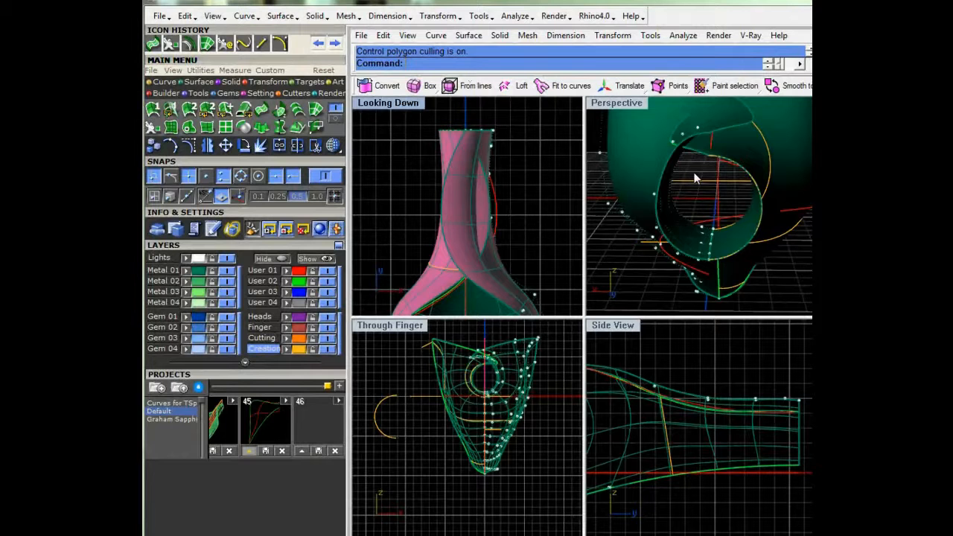
left_click_drag(696, 179, 699, 211)
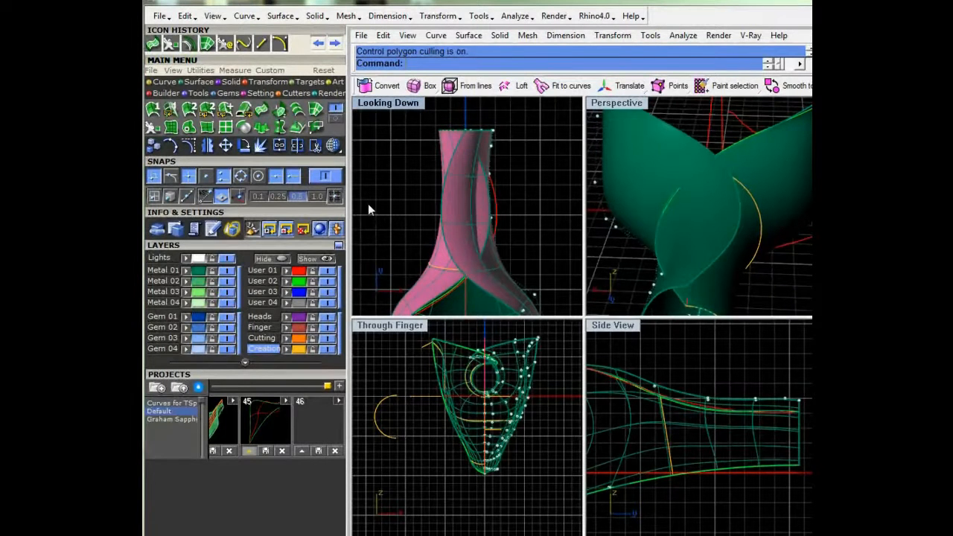
mouse_move(521, 199)
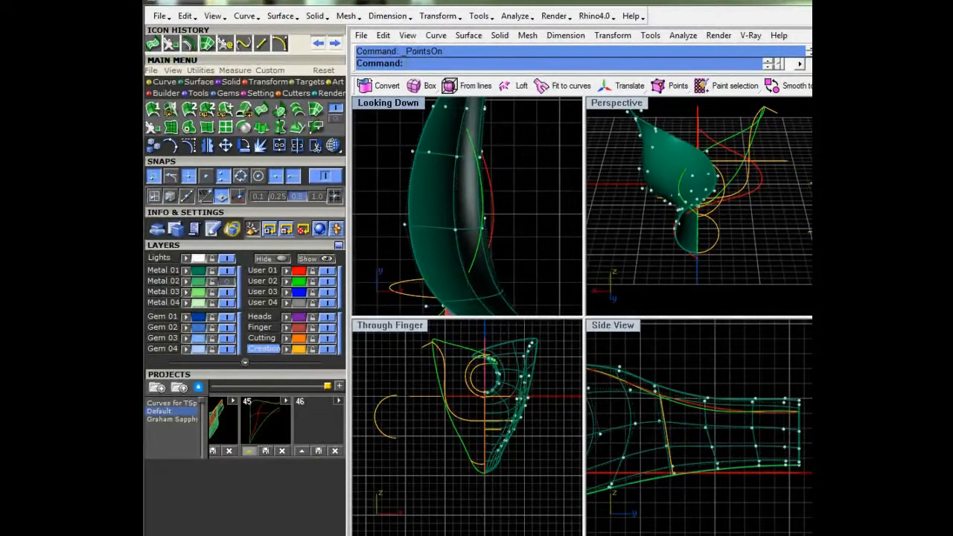
left_click_drag(423, 119, 452, 223)
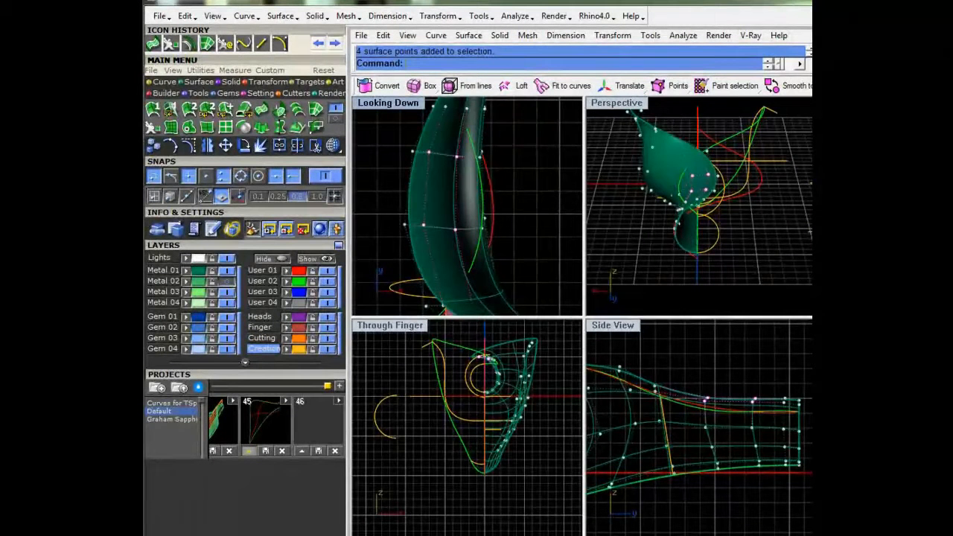
mouse_move(664, 191)
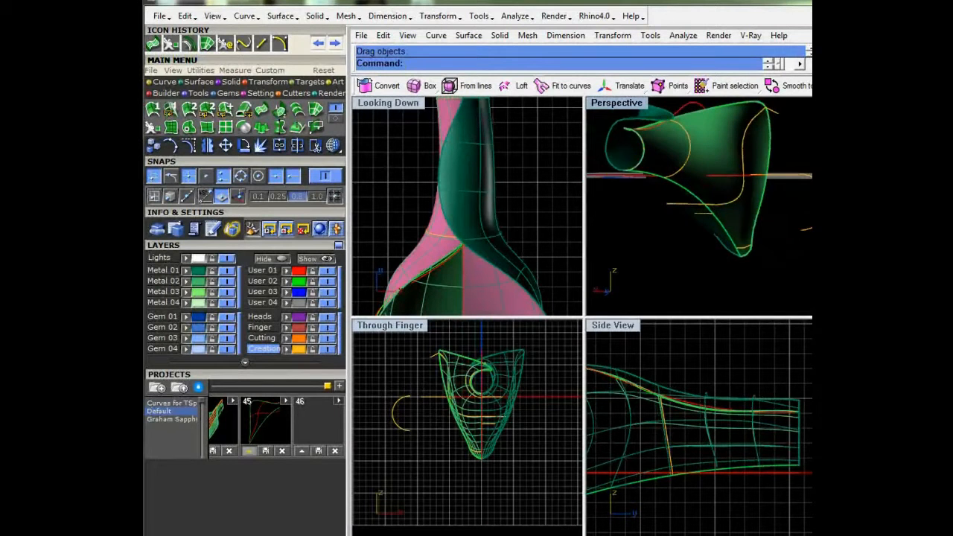
Drag the selected control points so the pink surface flows smoothly into the green body
left_click_drag(700, 149, 682, 215)
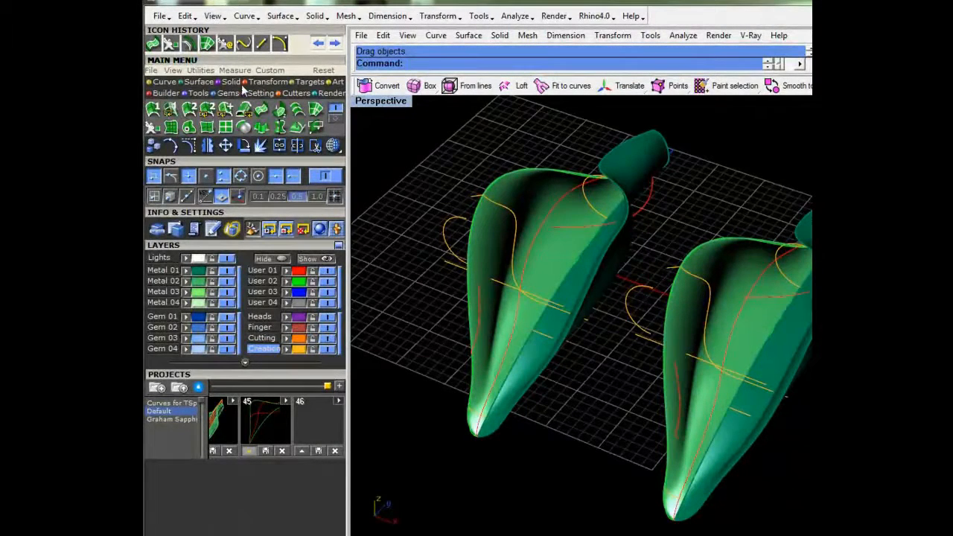
mouse_move(384, 317)
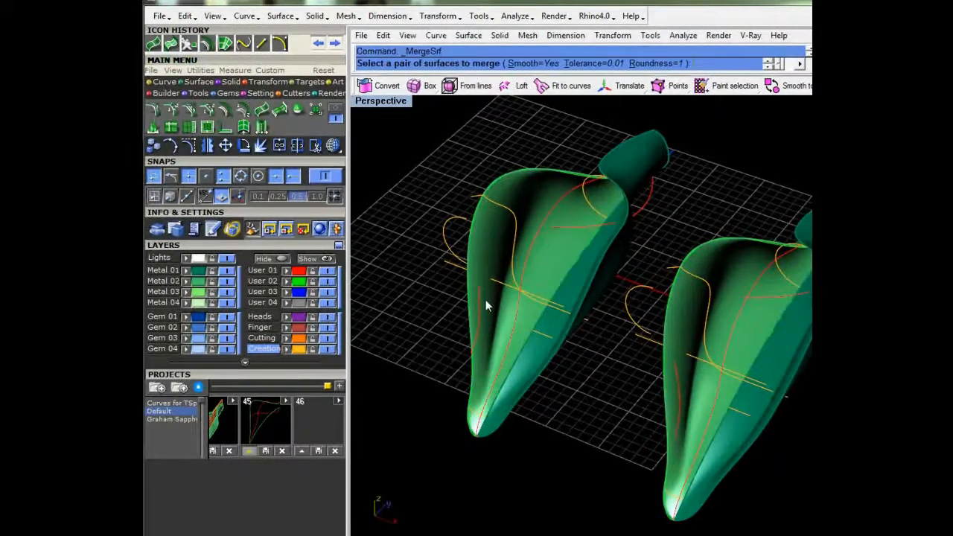
Pick the first leaf surface for MergeSrf with Smooth=Yes
left_click(548, 329)
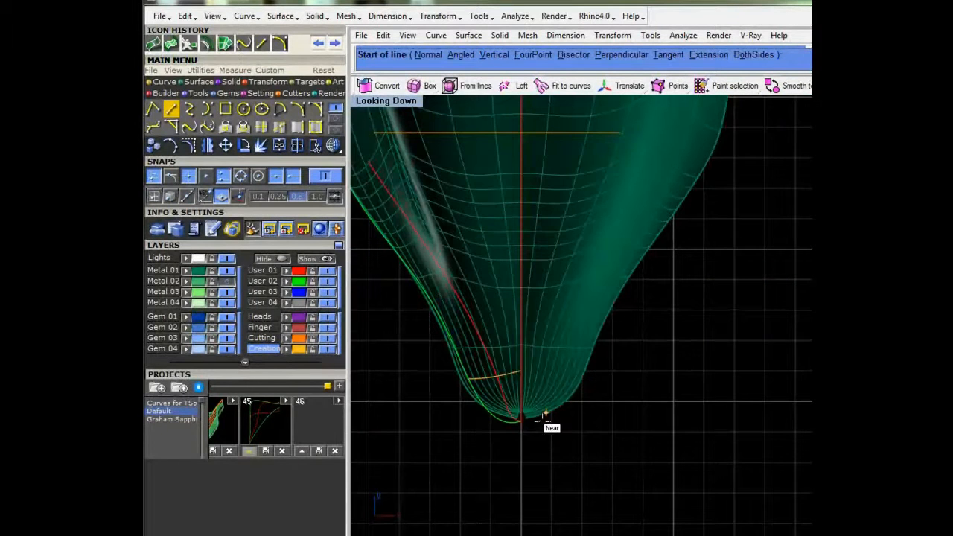
Undo the mirrored-line blend attempt and select the triangular patch at the tip for removal
left_click(524, 426)
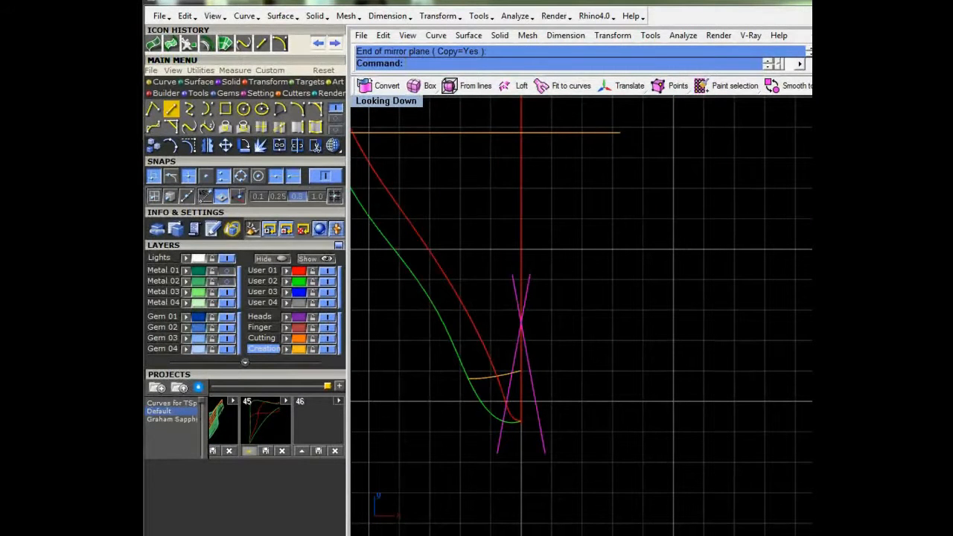
left_click(521, 298)
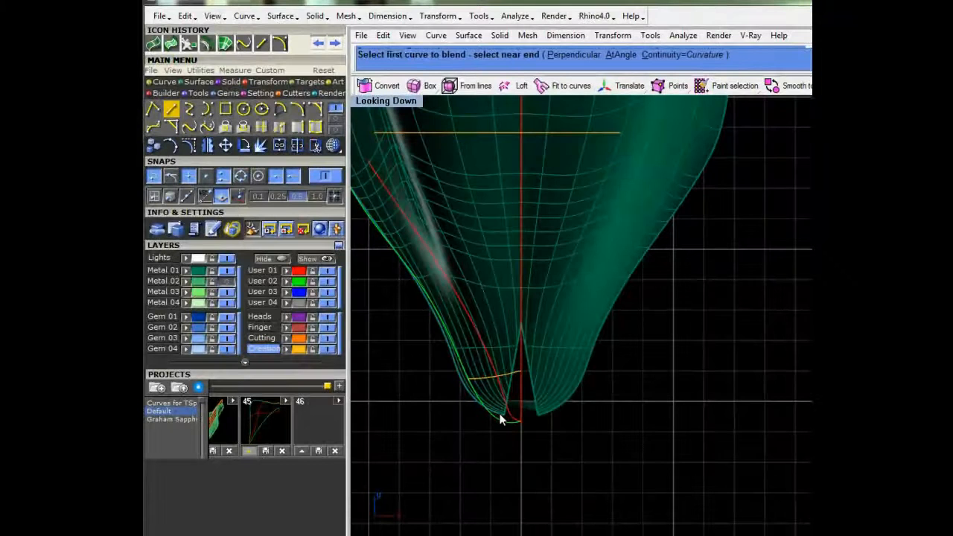
left_click(500, 420)
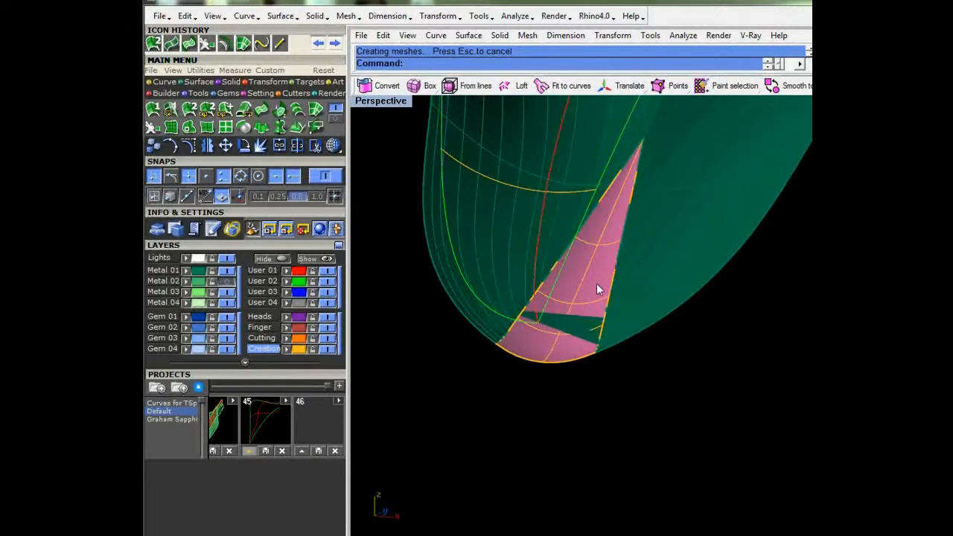
key("Delete")
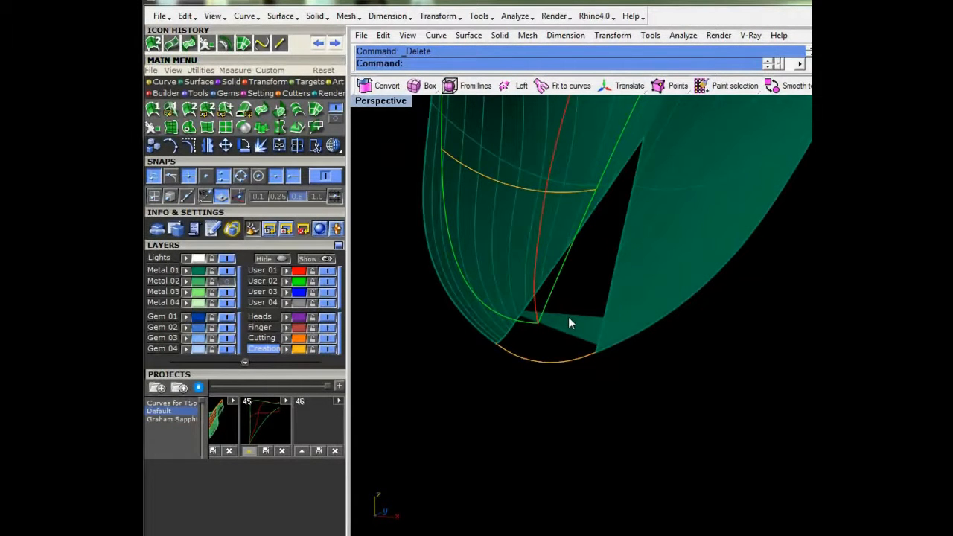
left_click(316, 43)
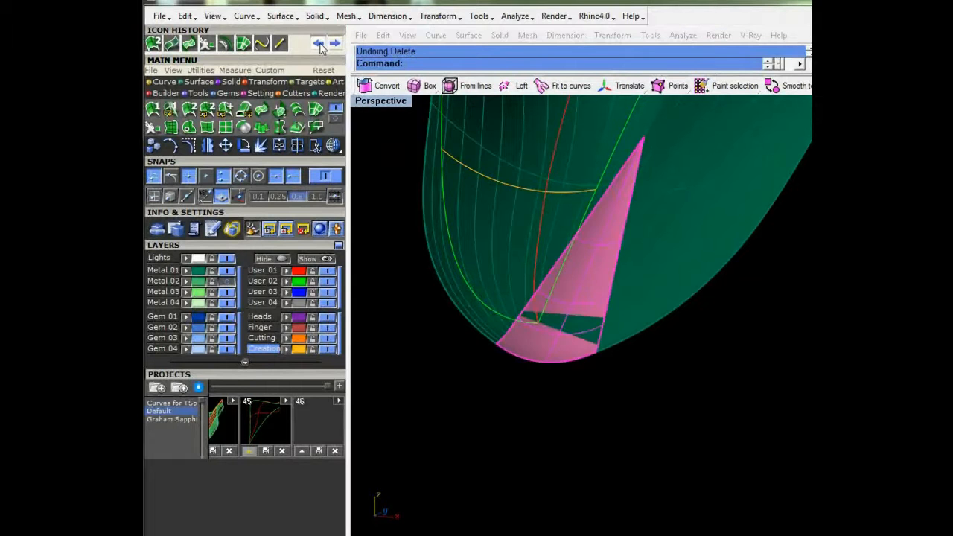
left_click(315, 44)
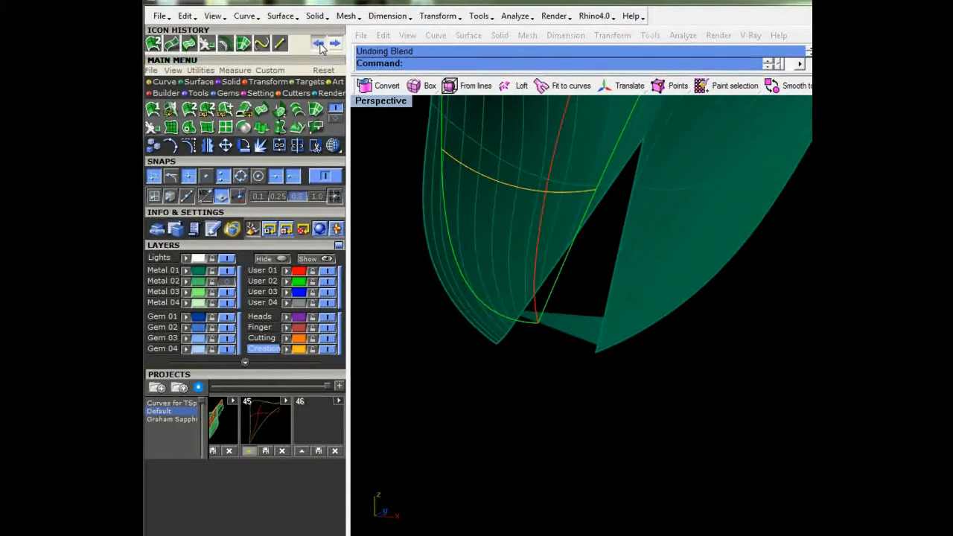
left_click(317, 41)
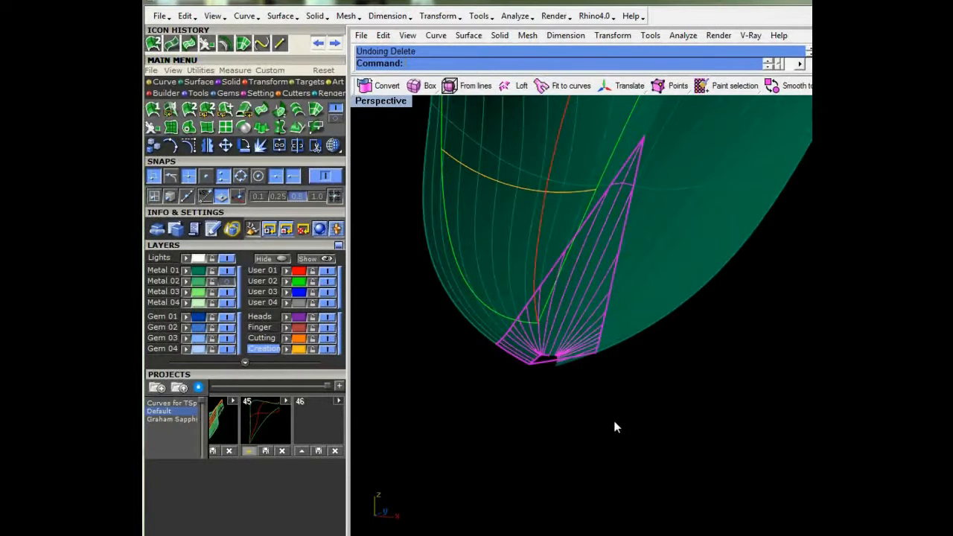
left_click(314, 42)
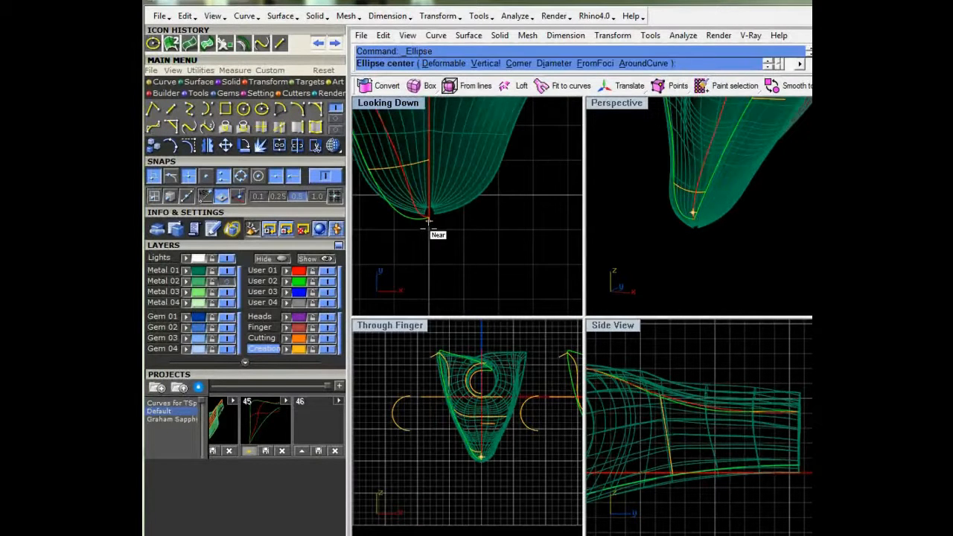
Draw an ellipse from centre just below the tip and split the surface with it
left_click(427, 221)
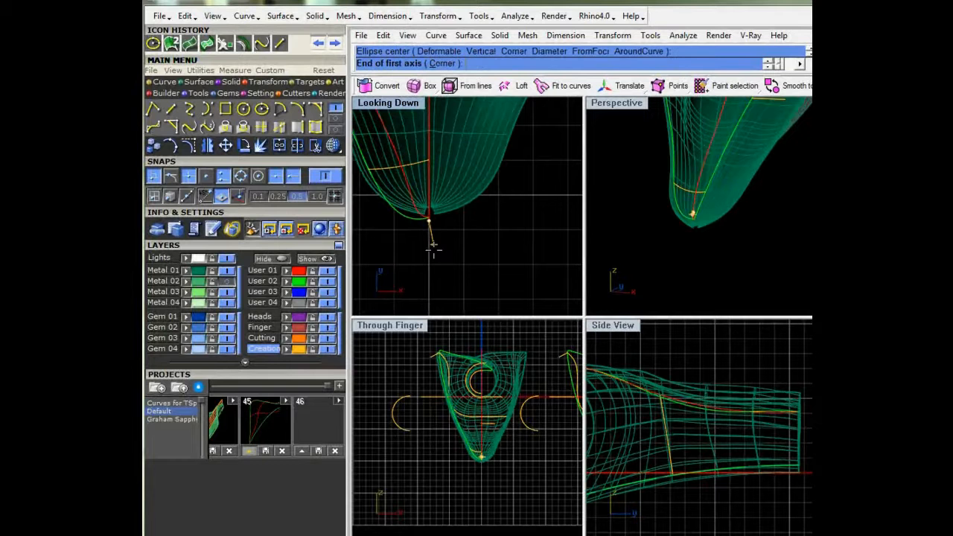
left_click(428, 286)
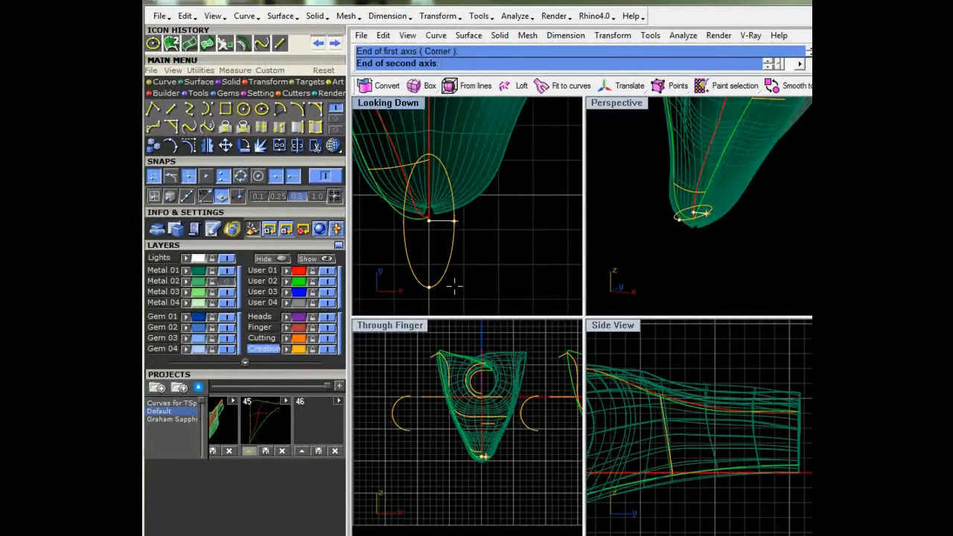
left_click(465, 220)
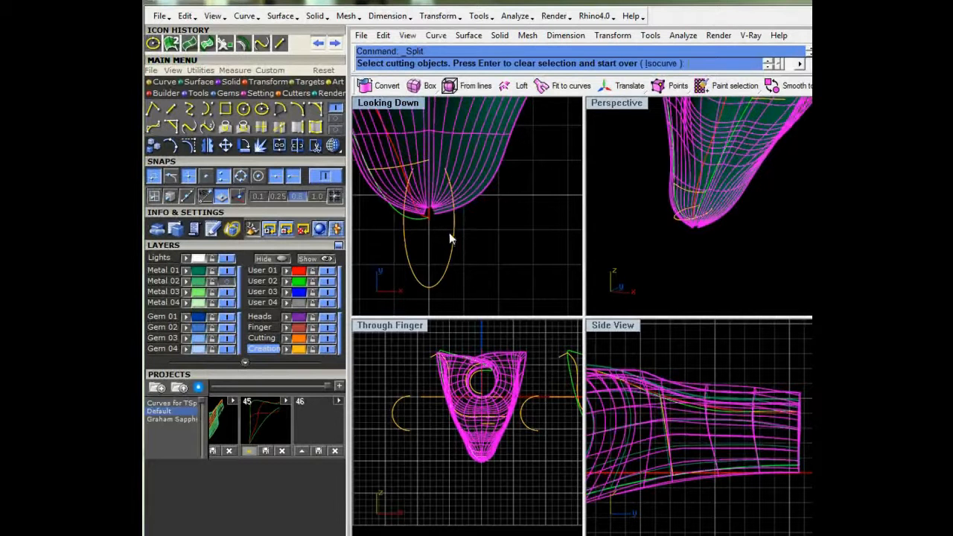
left_click(431, 231)
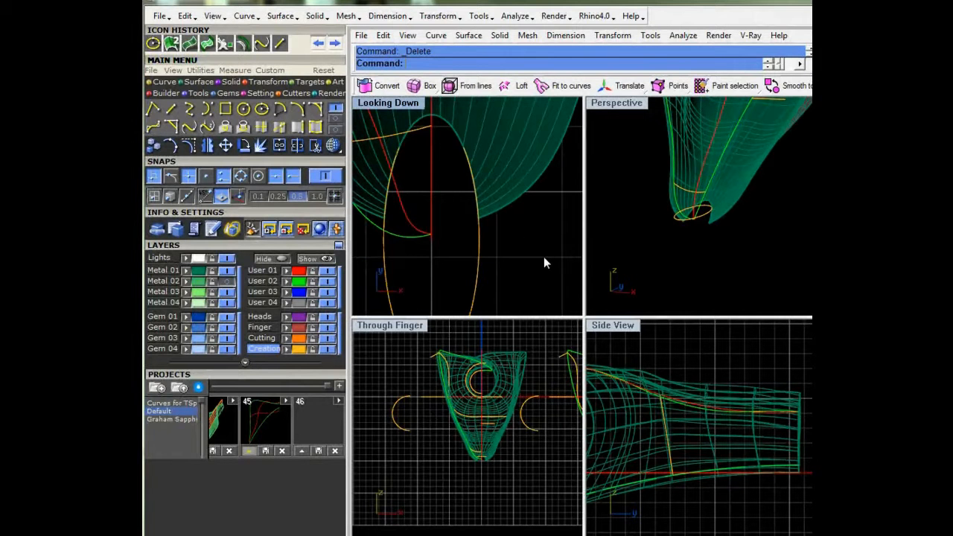
mouse_move(527, 281)
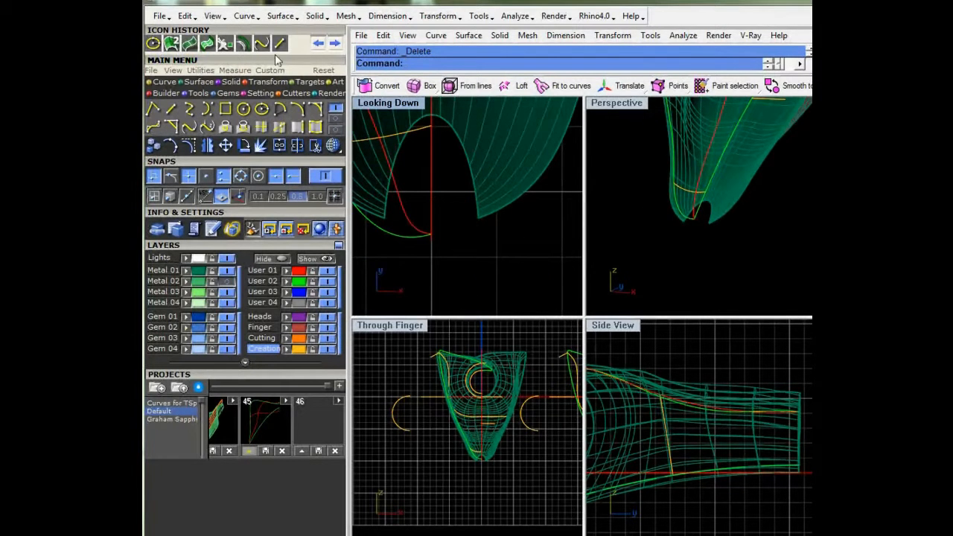
mouse_move(187, 127)
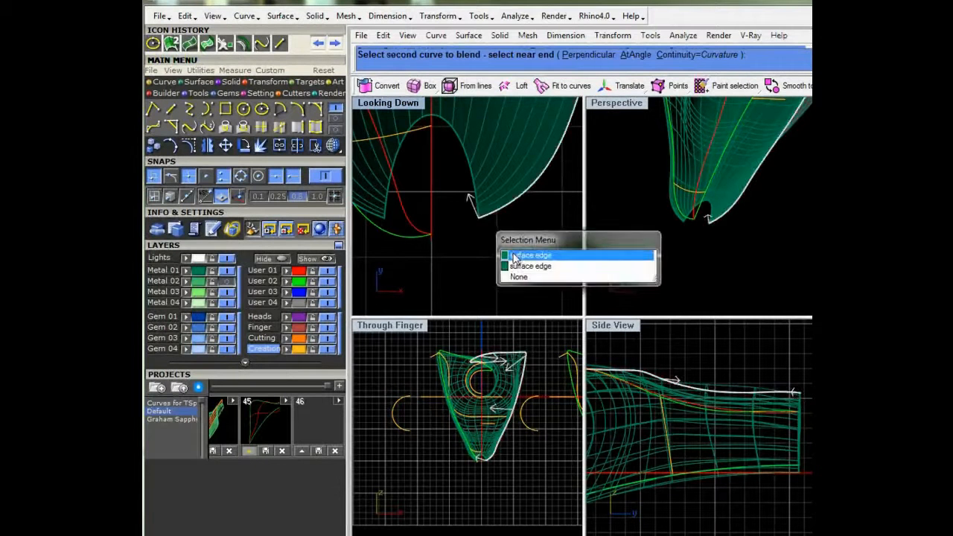
Patch the elliptical tip opening, previewing and accepting the Patch Surface Options
left_click(530, 256)
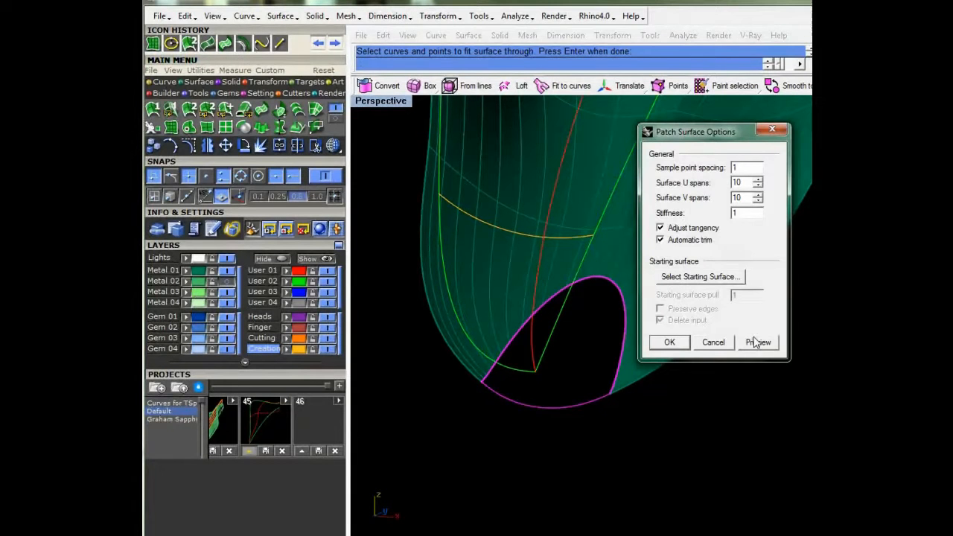
left_click(757, 340)
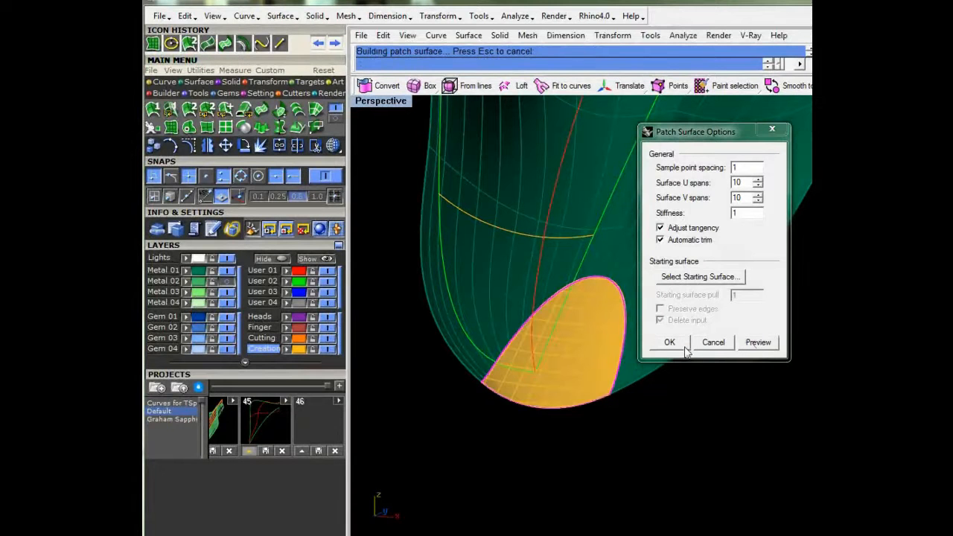
left_click(670, 342)
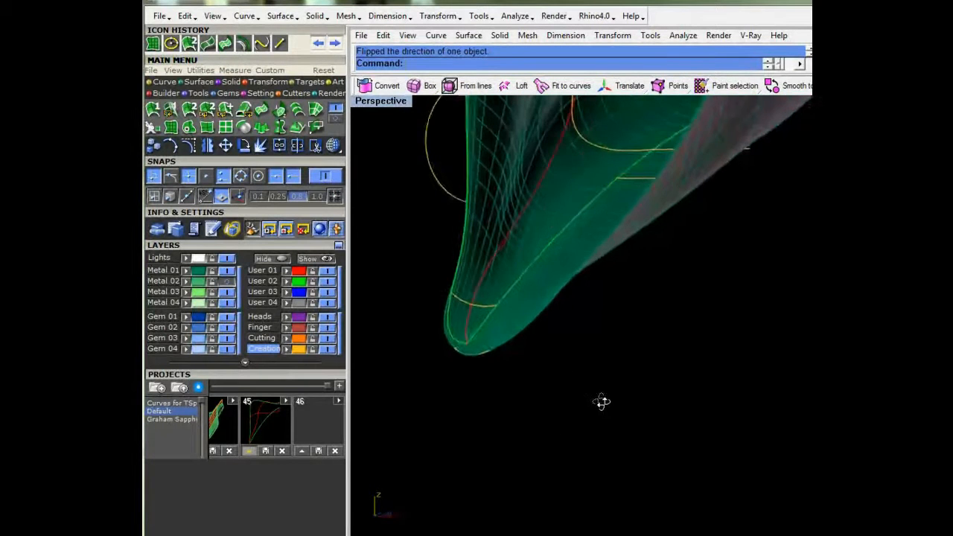
left_click_drag(601, 400, 593, 426)
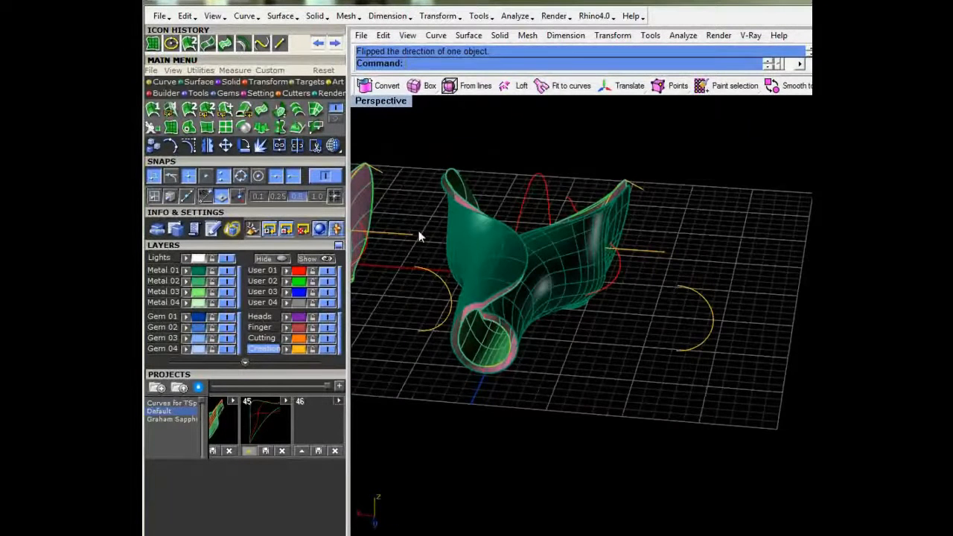
mouse_move(262, 110)
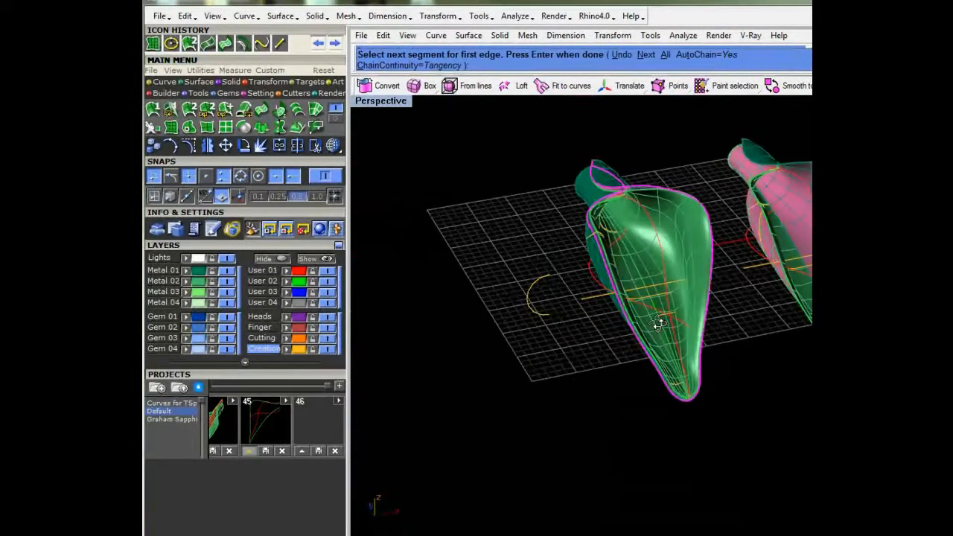
BlendSrf the finger-hole edges and accept a blend bulge of about 0.304
left_click_drag(655, 324, 446, 286)
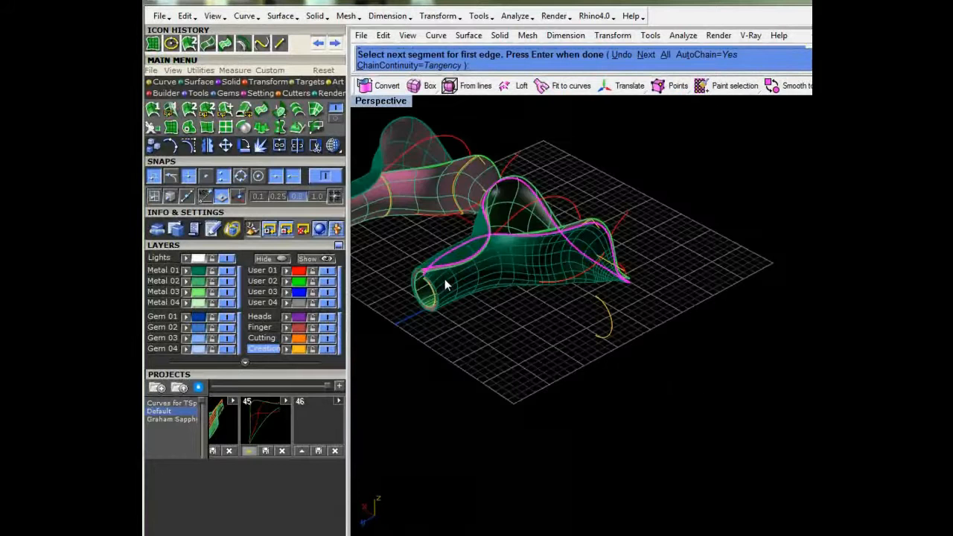
left_click(447, 285)
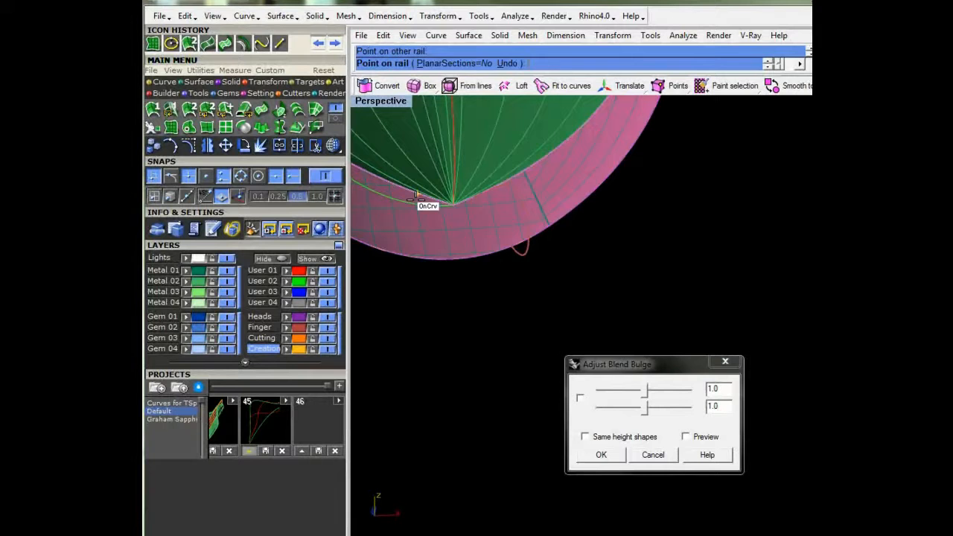
mouse_move(399, 254)
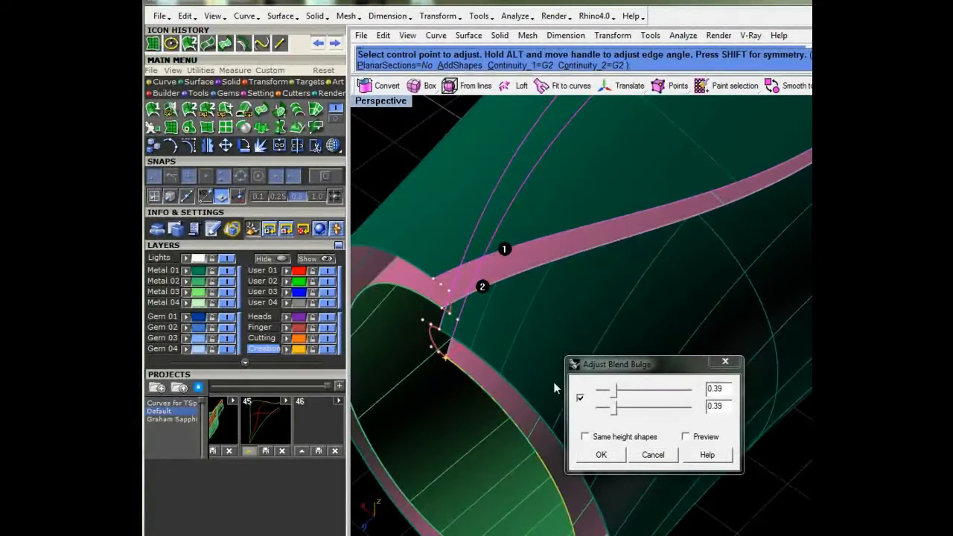
left_click_drag(633, 387, 612, 395)
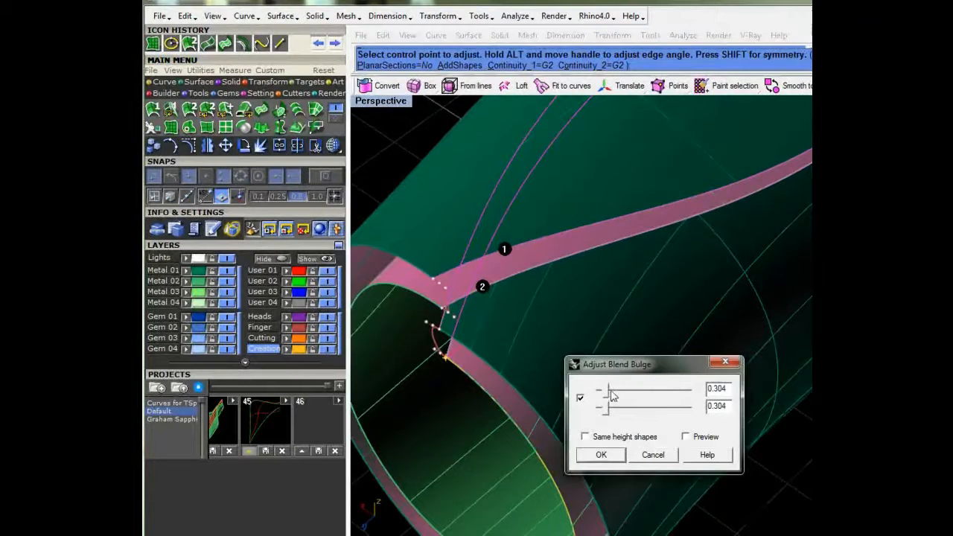
left_click(601, 454)
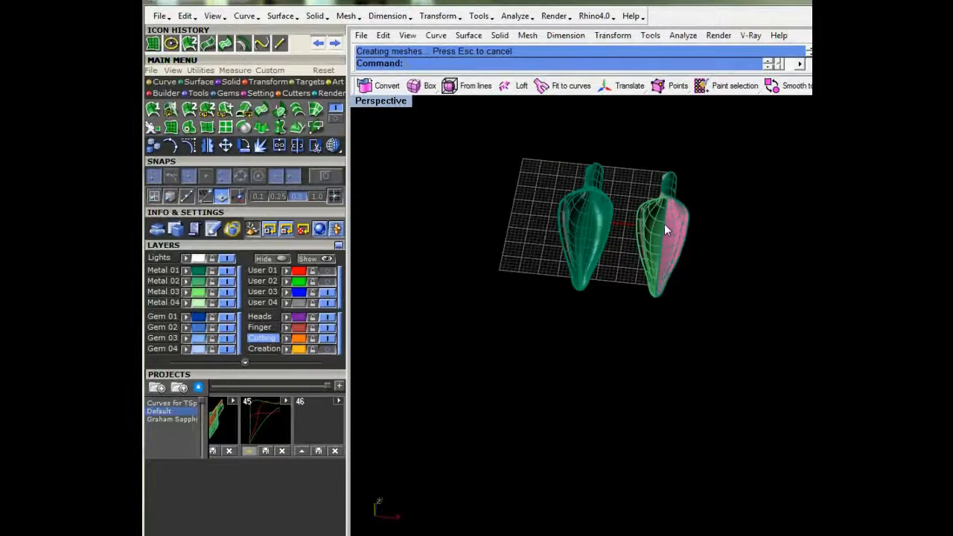
Delete the extra copy of the form and turn the view to look through the finger hole
left_click(667, 226)
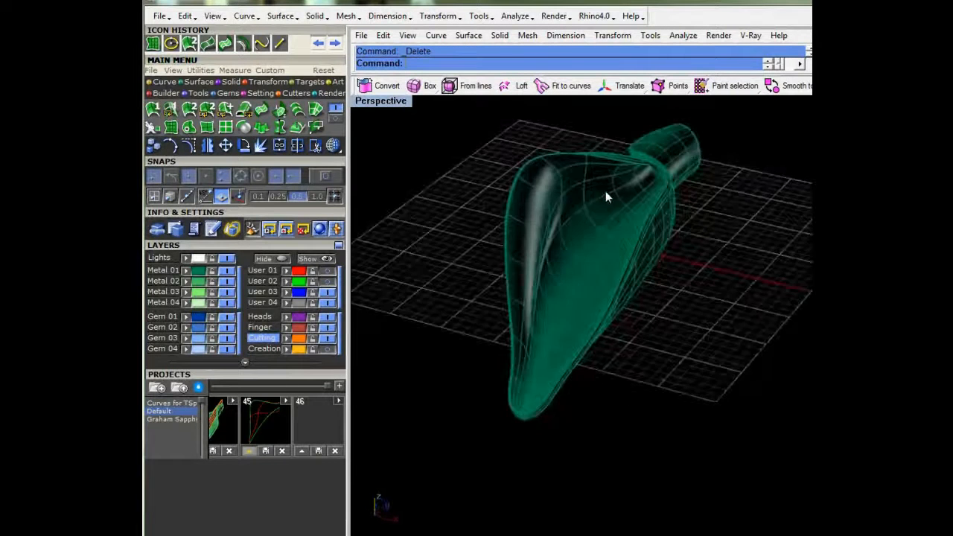
left_click_drag(607, 197, 420, 160)
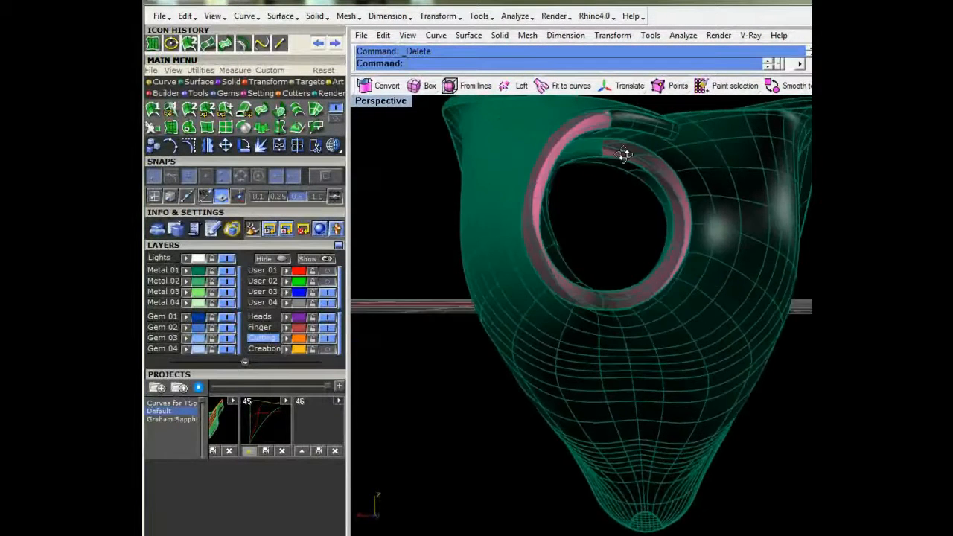
left_click_drag(624, 155, 580, 180)
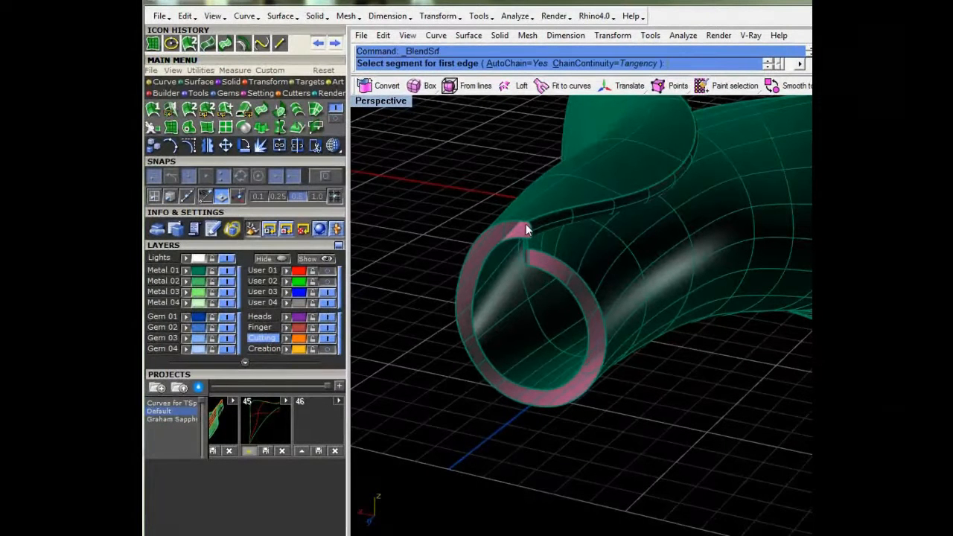
Chain the facing rim edges on both sides of the gap for BlendSrf
left_click(527, 230)
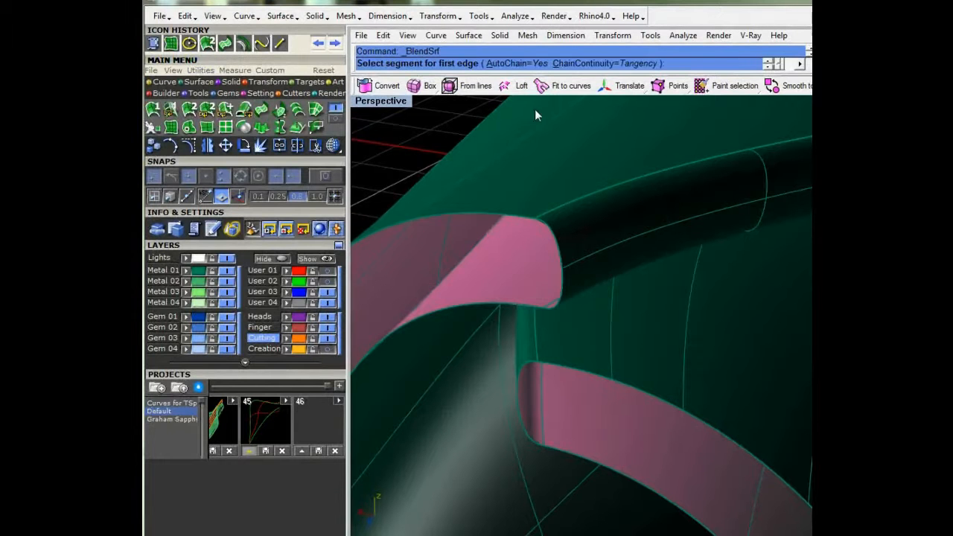
left_click(529, 50)
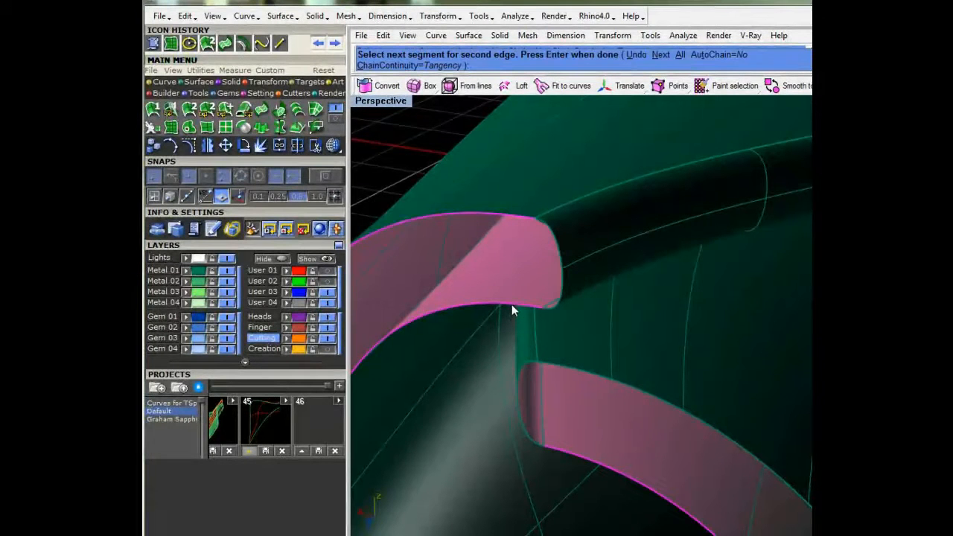
mouse_move(518, 311)
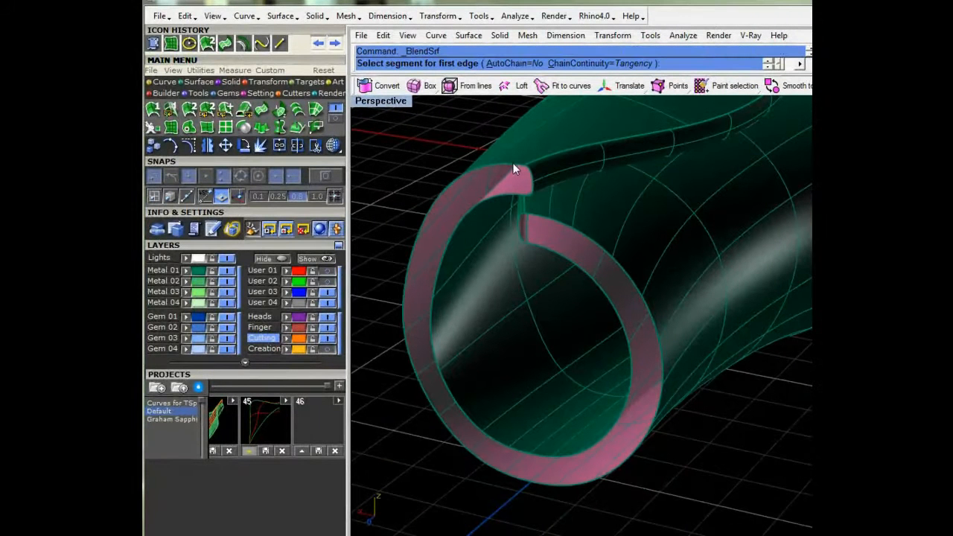
left_click(506, 178)
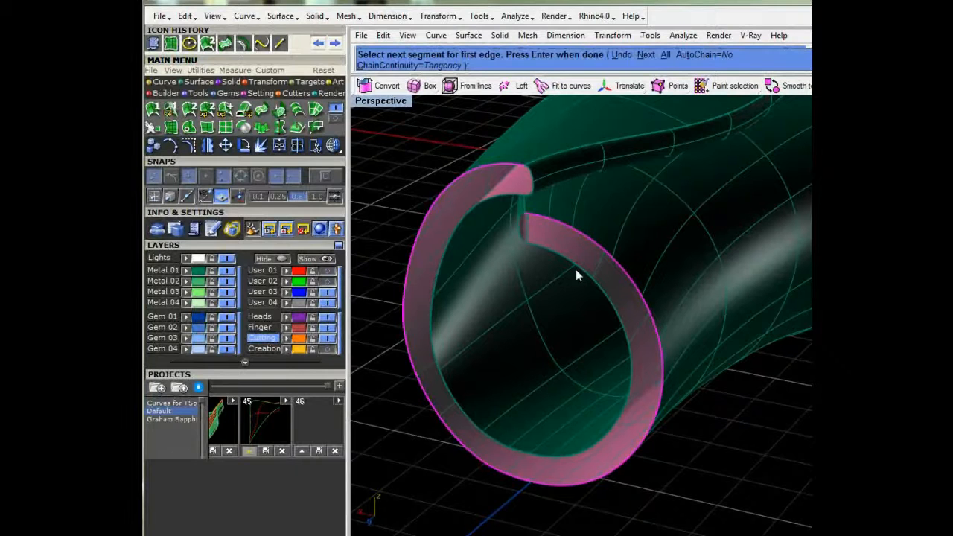
left_click(577, 276)
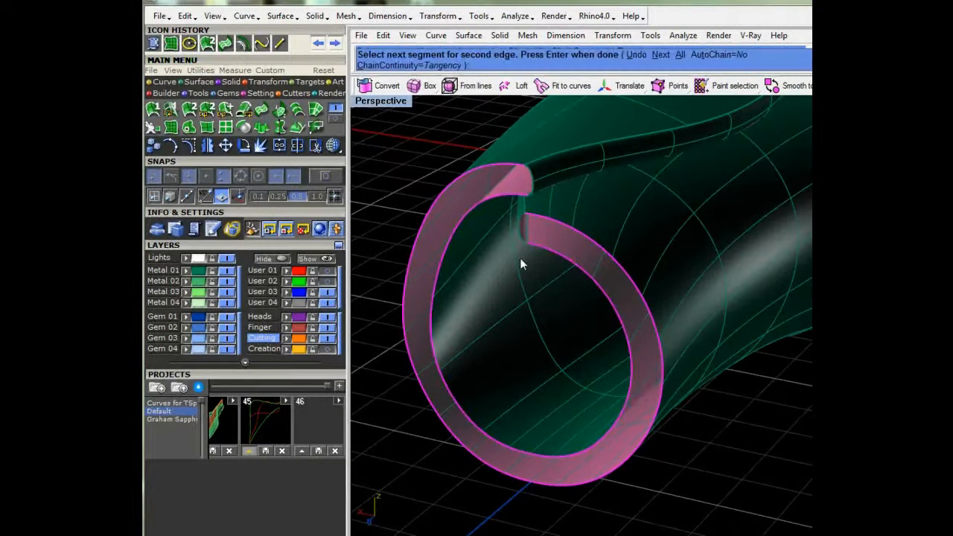
Preview the rim blend, adjust its bulge slider and accept it
key("Enter")
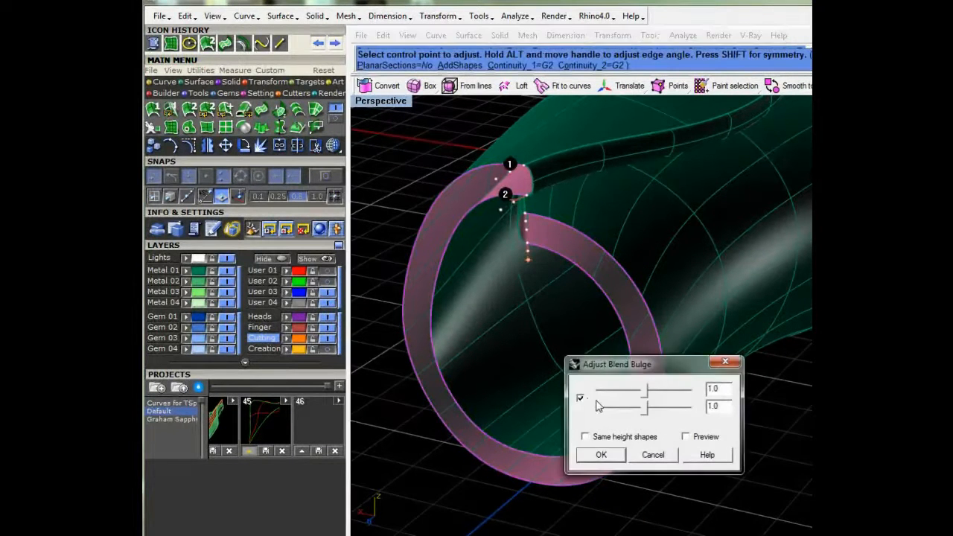
left_click_drag(617, 390, 633, 390)
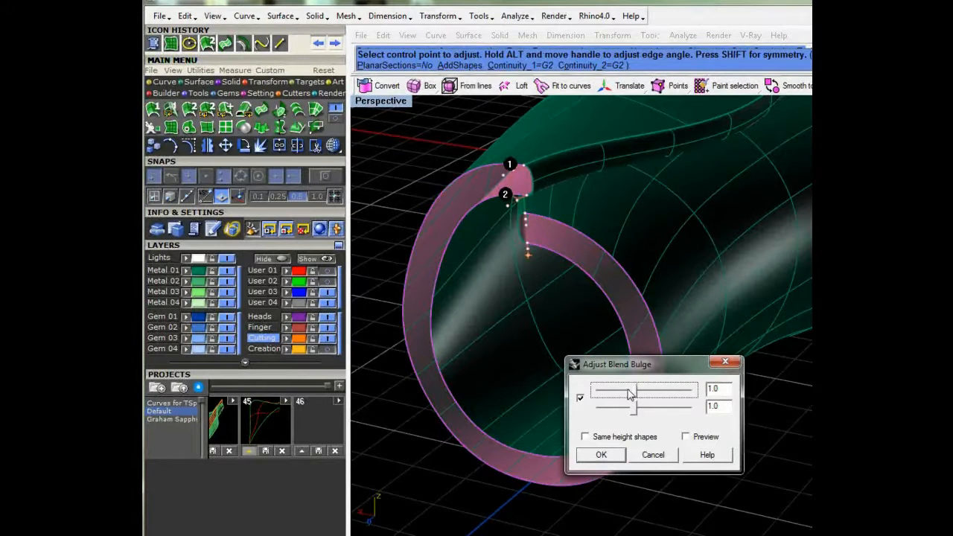
left_click(602, 456)
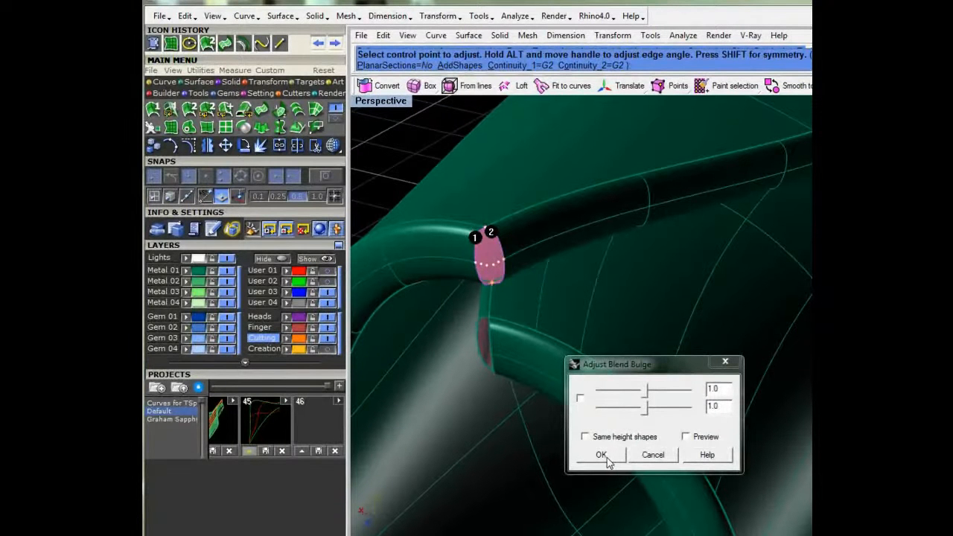
Accept the rim blend patch and start blending the lower rim gap edge
left_click(600, 454)
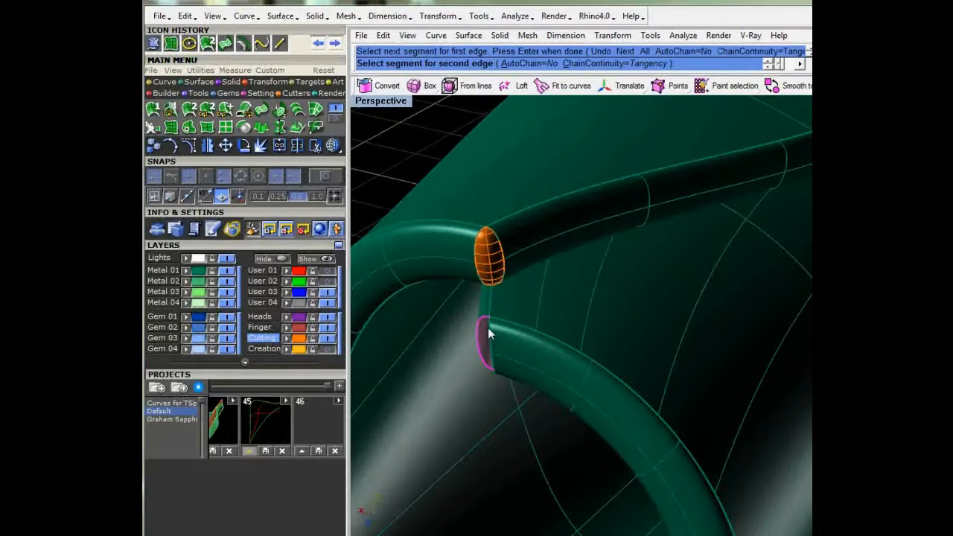
left_click(483, 330)
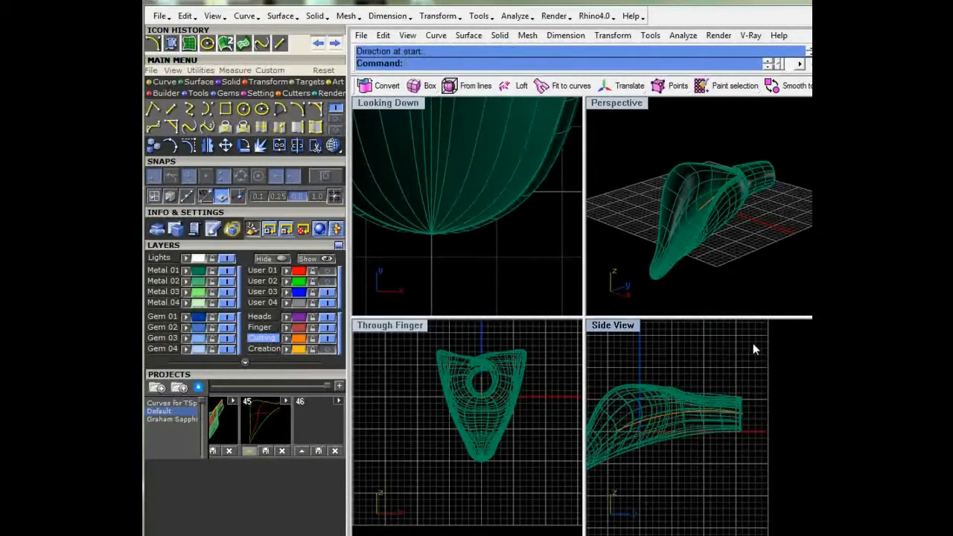
mouse_move(637, 192)
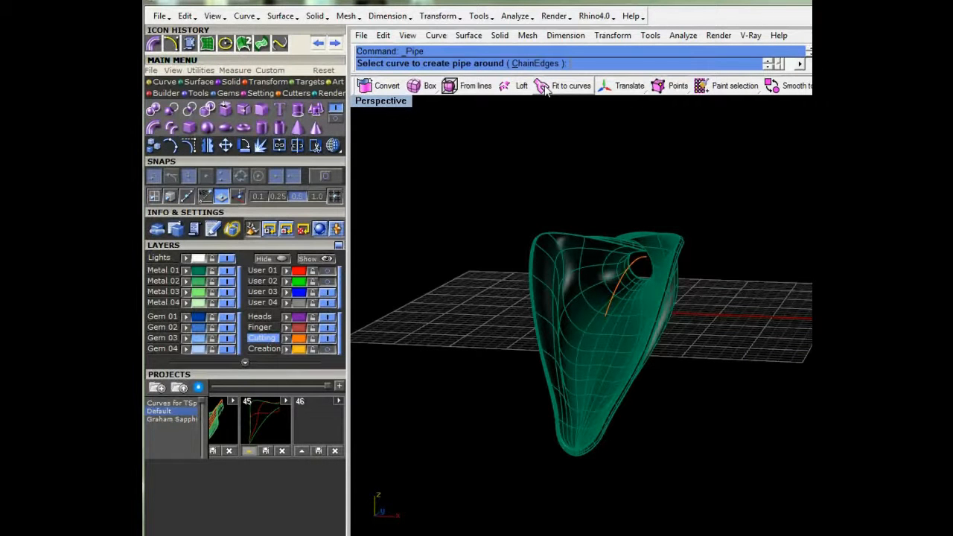
Pipe the inner channel curve with start radius 1 tapering to a wider end at the hole
left_click(637, 268)
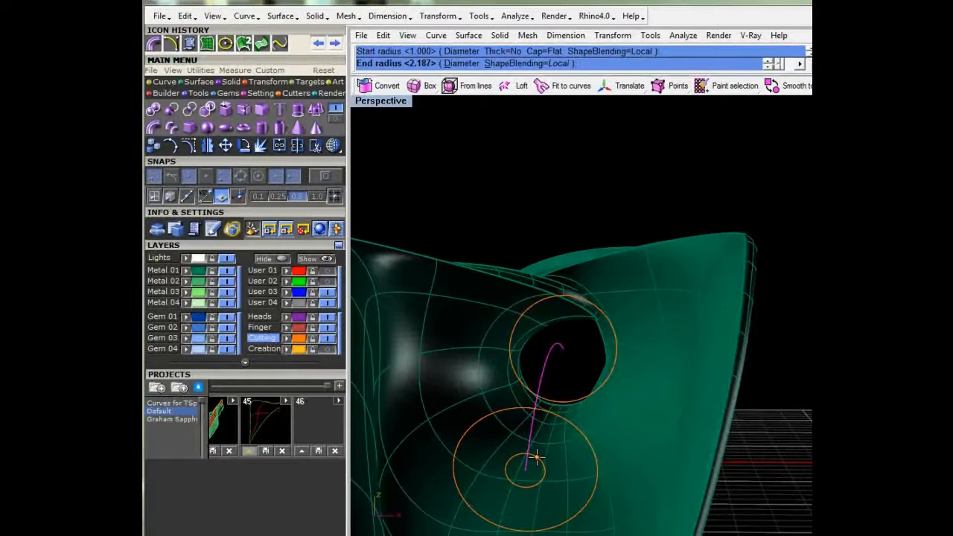
left_click(539, 457)
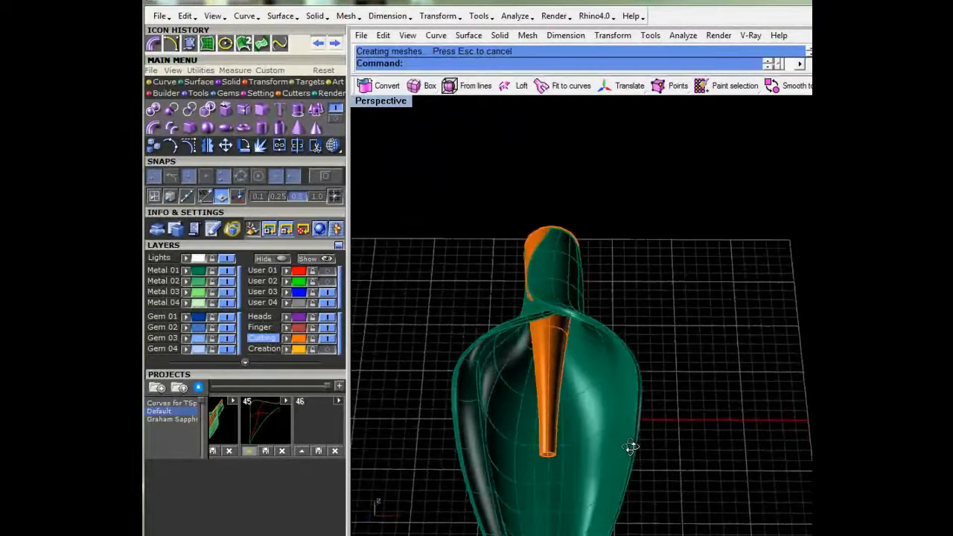
left_click_drag(631, 446, 574, 375)
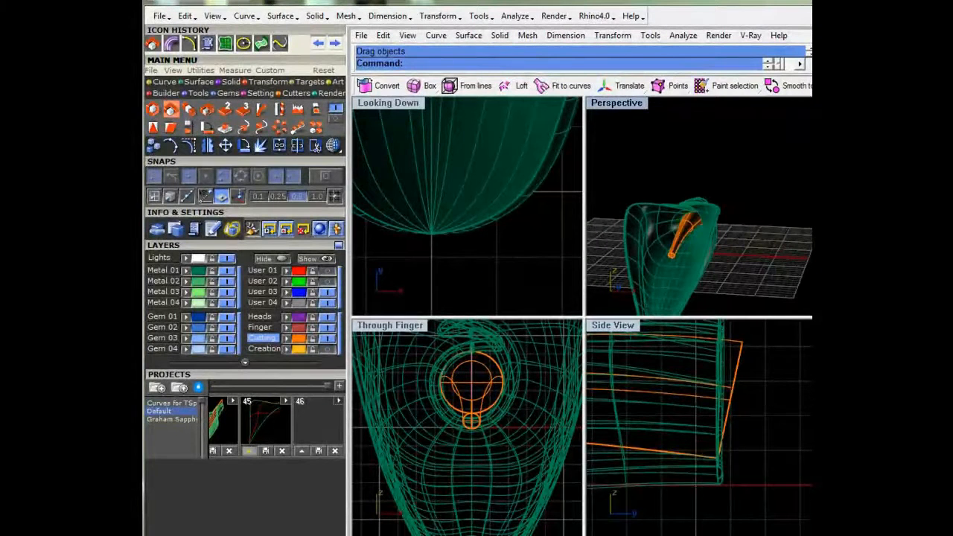
Copy out the orange pipe's round end cap as its own surface, then attempt a split that fails for lack of intersection
double_click(616, 103)
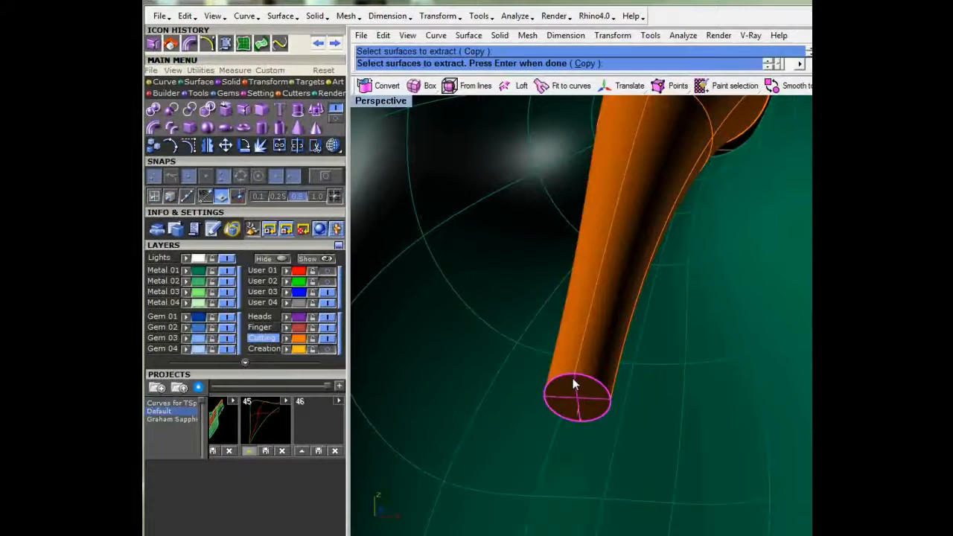
key("enter")
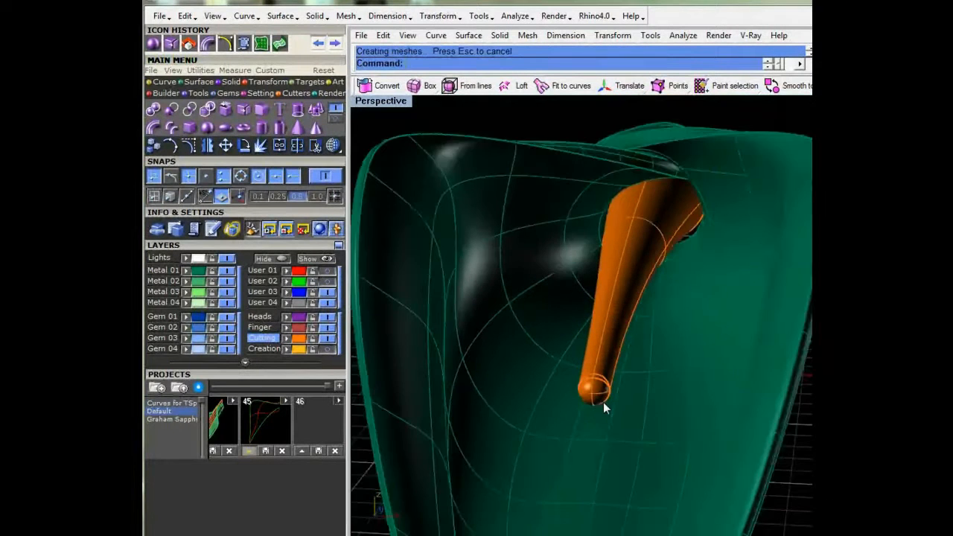
left_click_drag(603, 405, 536, 399)
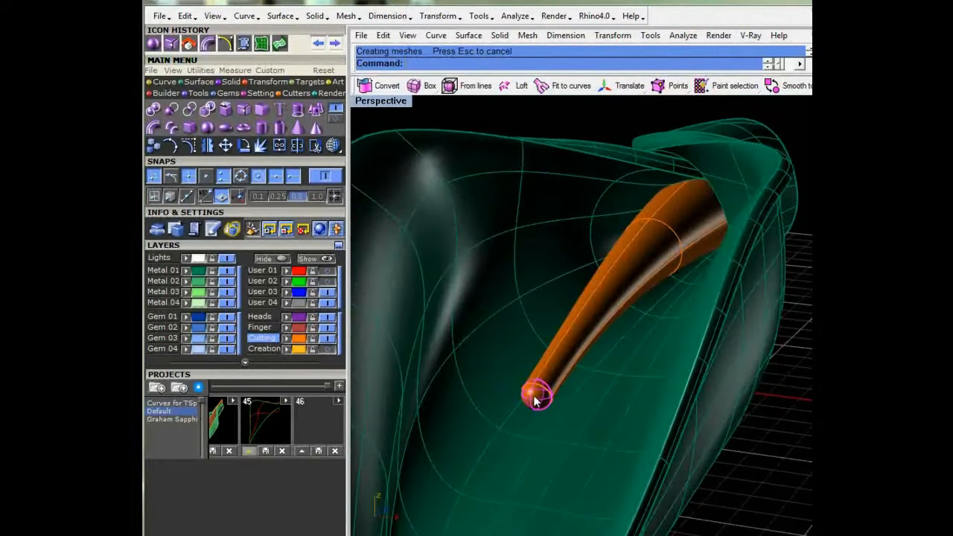
mouse_move(402, 299)
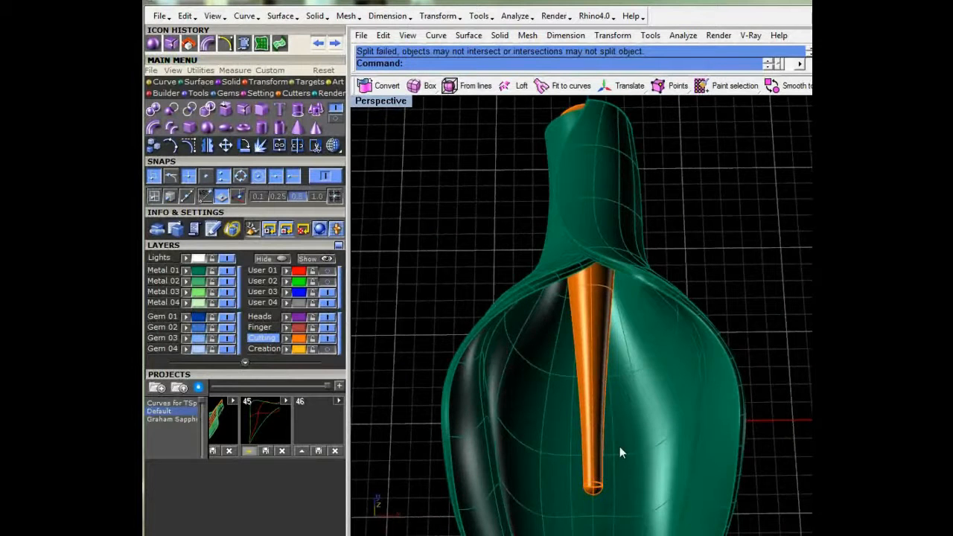
left_click_drag(622, 453, 777, 342)
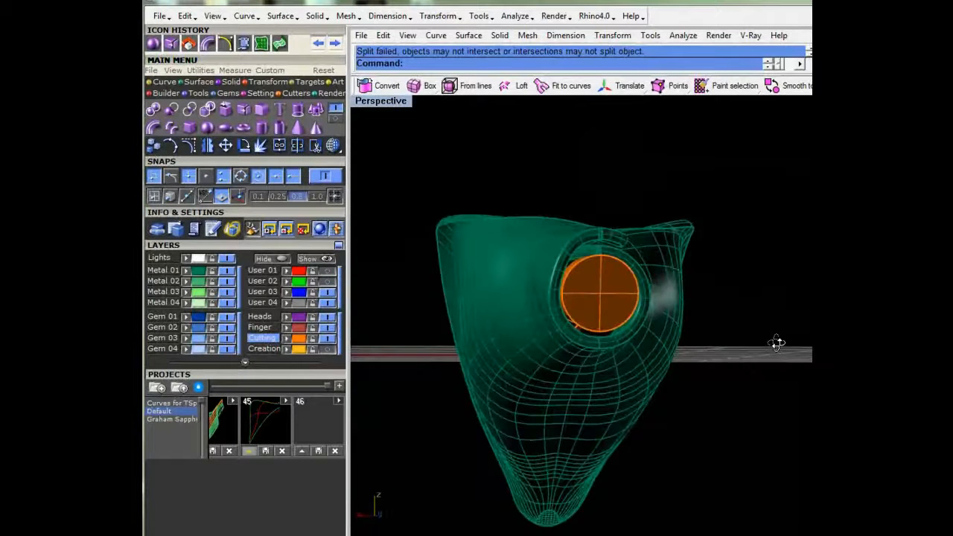
left_click_drag(777, 343, 469, 327)
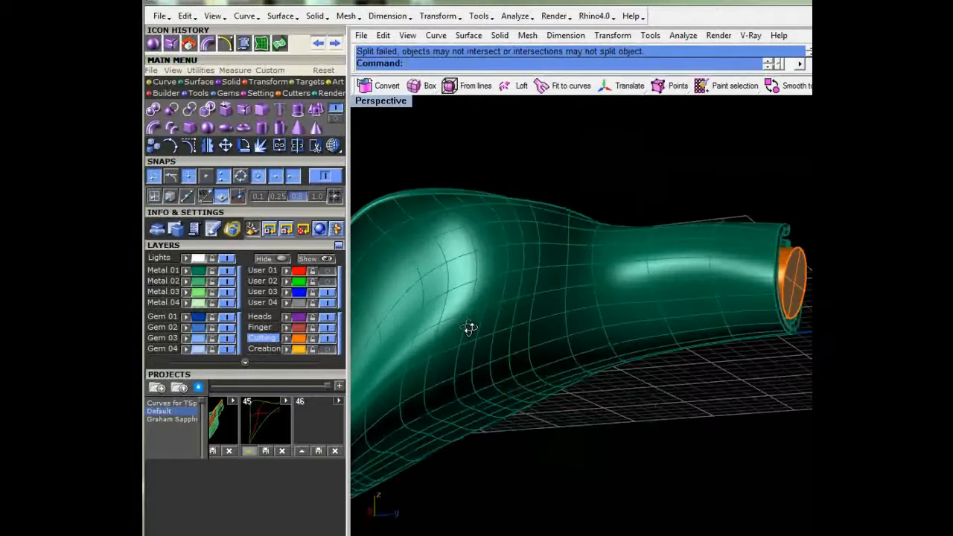